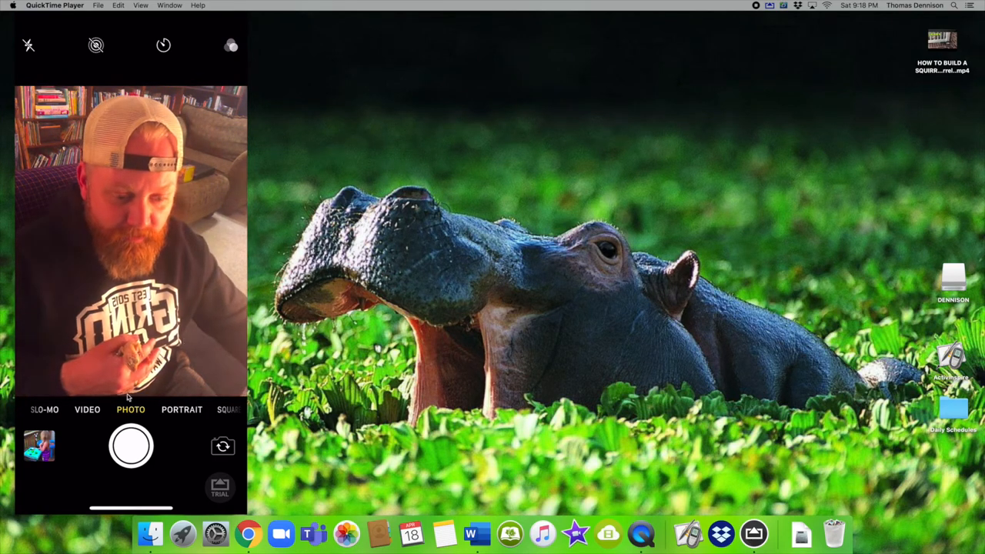
Drag the DENNISON drive icon from the right edge to the centre of the desktop
{"action": "left_click", "coordinate": [193, 280]}
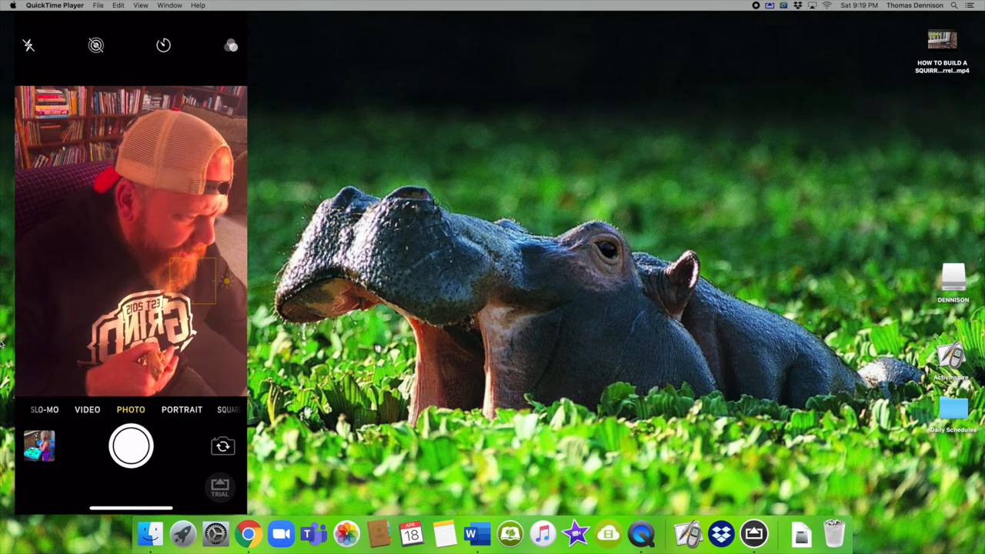
{"action": "left_click_drag", "start_coordinate": [953, 277], "coordinate": [480, 124]}
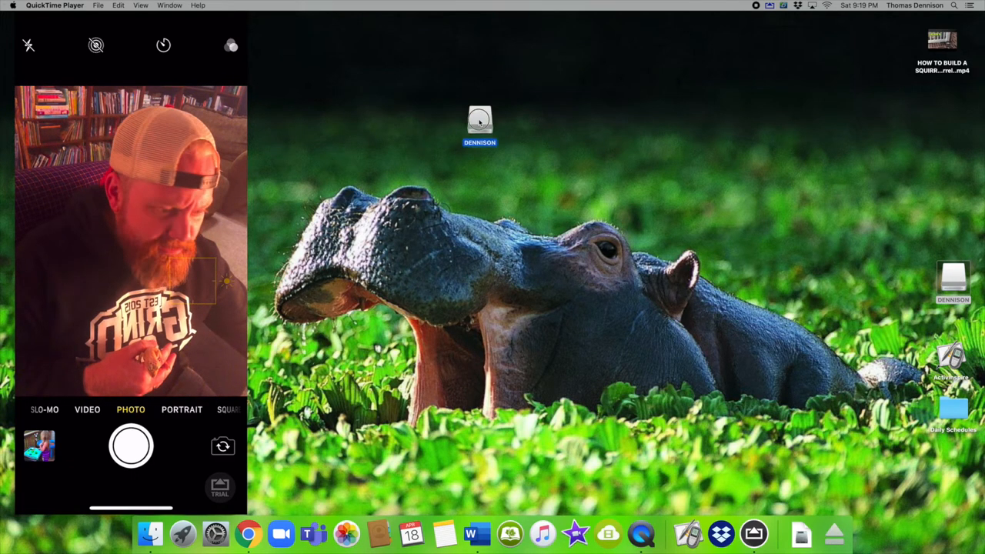
{"action": "left_click_drag", "start_coordinate": [481, 123], "coordinate": [530, 163]}
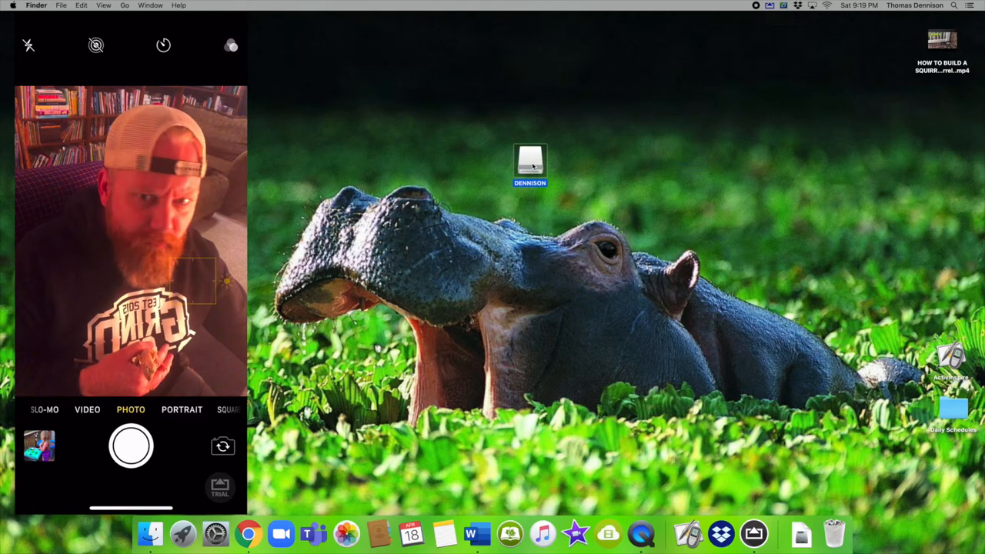
{"action": "double_click", "coordinate": [530, 160]}
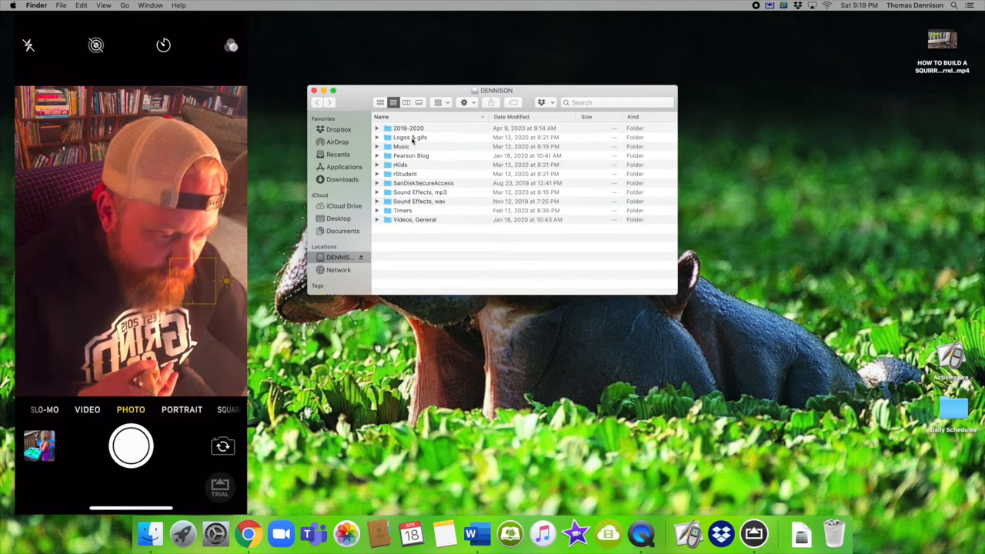
{"action": "double_click", "coordinate": [409, 137]}
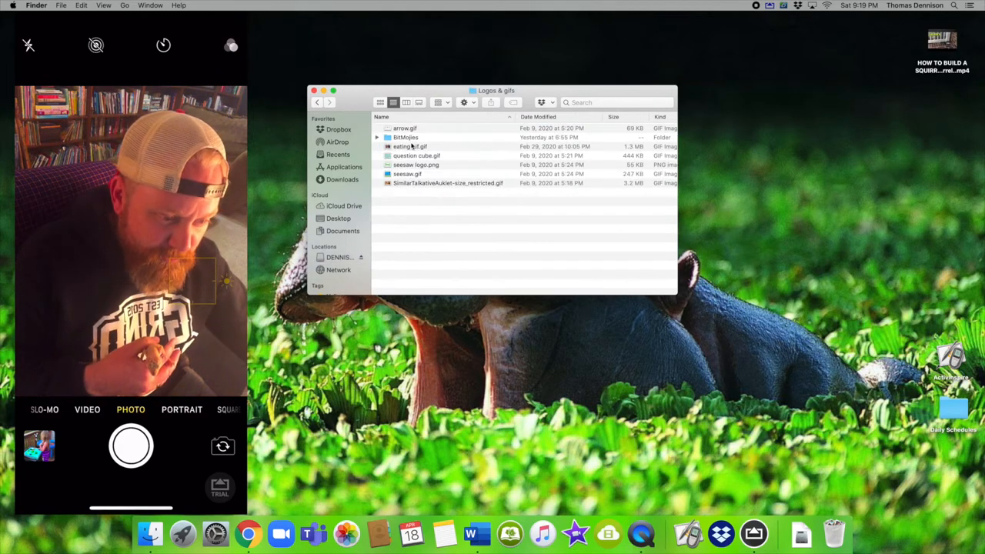
{"action": "double_click", "coordinate": [406, 137]}
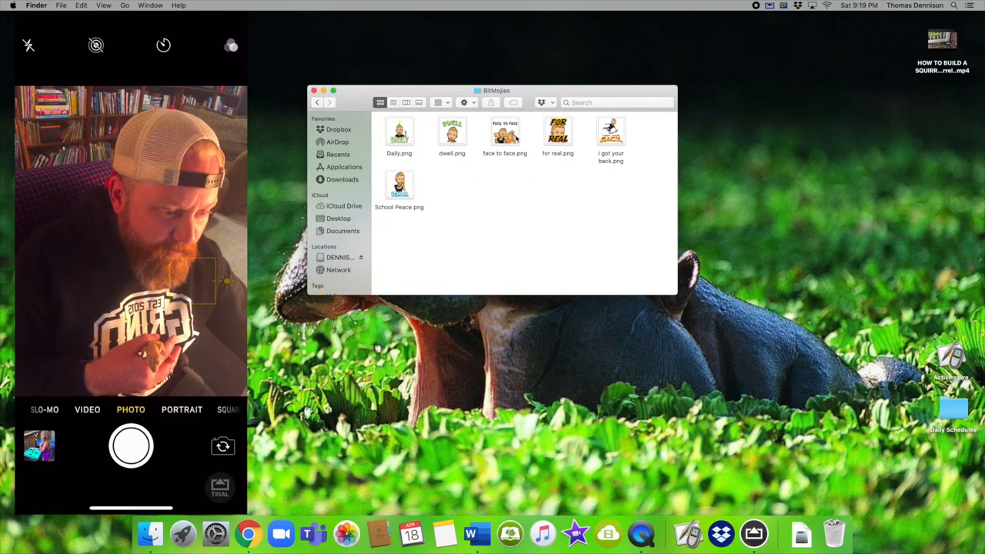
{"action": "double_click", "coordinate": [505, 135]}
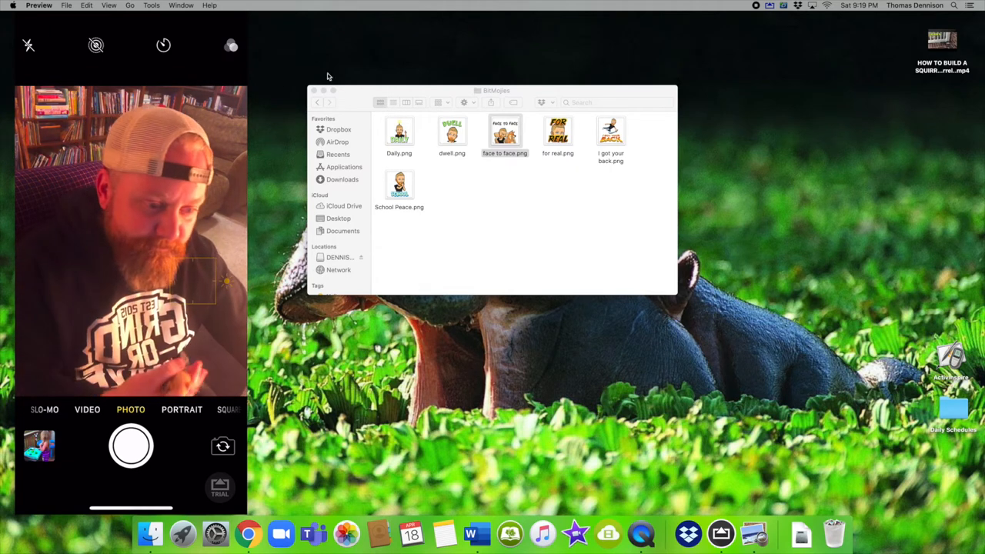
{"action": "left_click", "coordinate": [314, 89]}
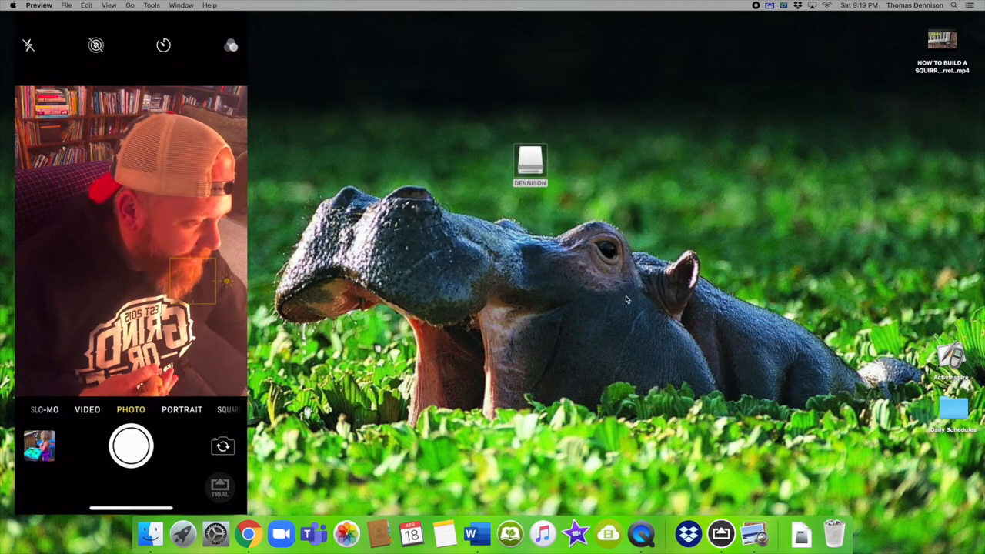
Browse DENNISON > 2019-2020 > Corona Days and open 5th.png in Preview
{"action": "double_click", "coordinate": [529, 161]}
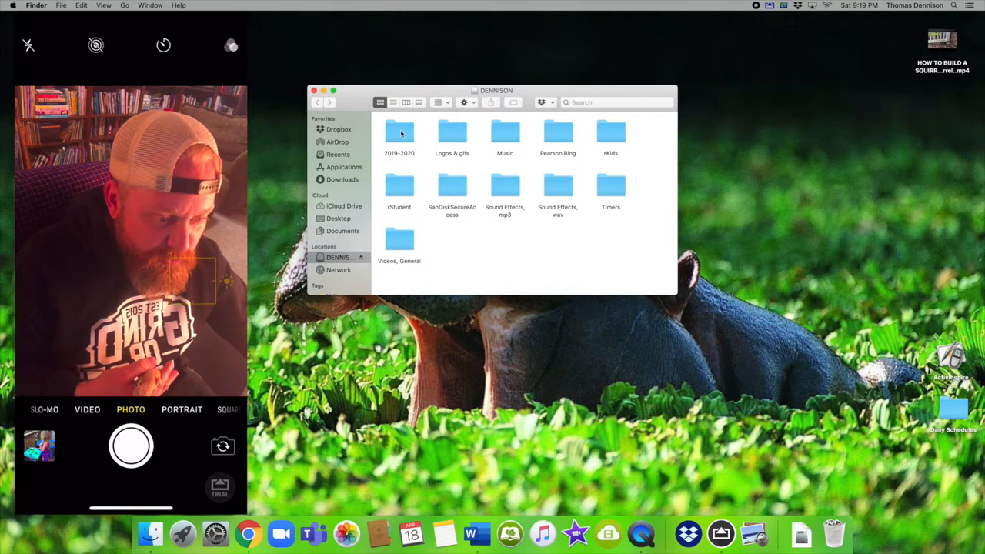
{"action": "double_click", "coordinate": [399, 133]}
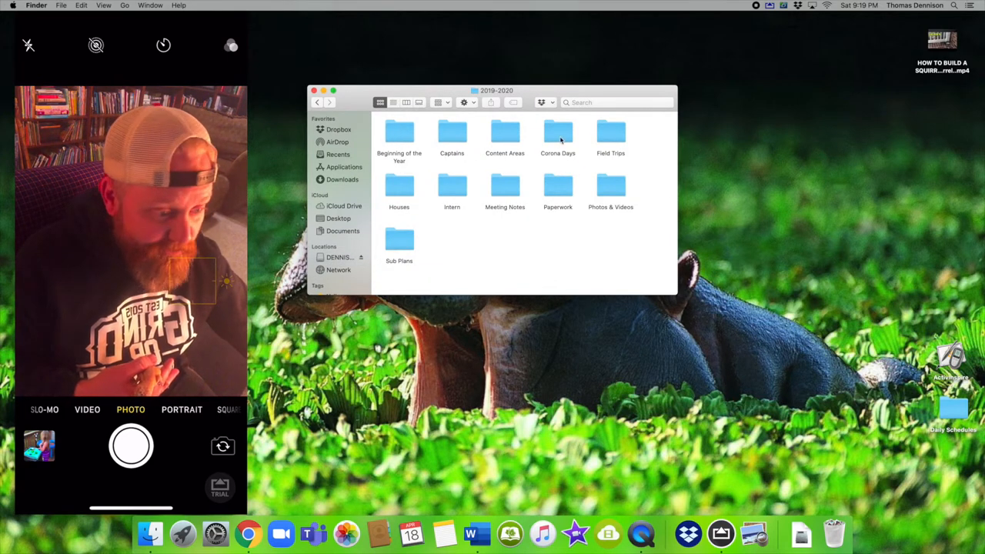
{"action": "double_click", "coordinate": [557, 131]}
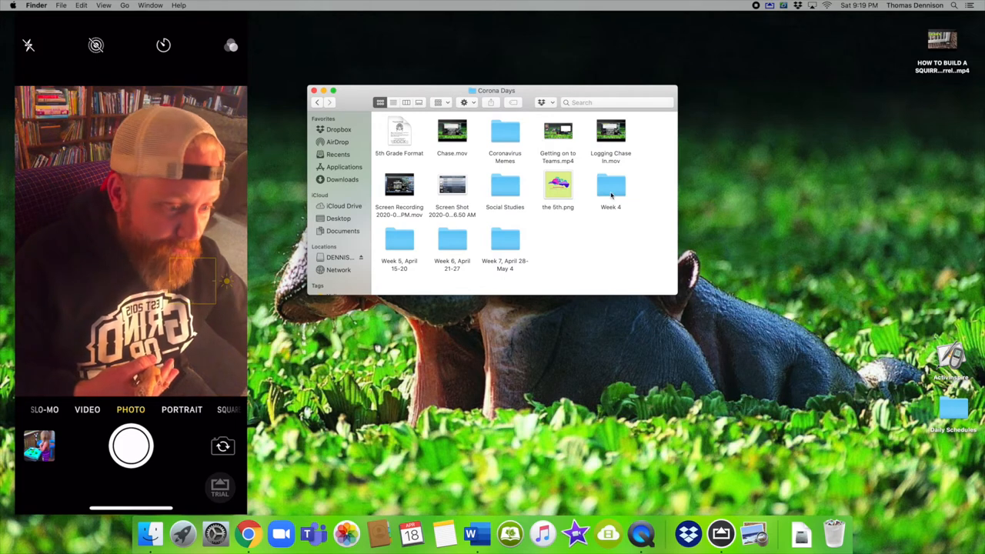
{"action": "double_click", "coordinate": [557, 188]}
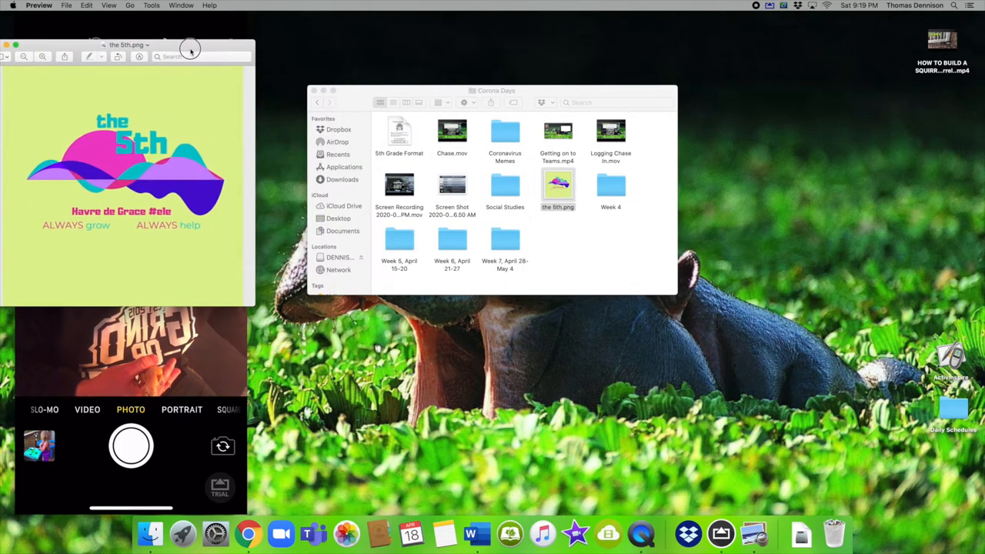
Centre the Preview window on screen to look over the 5th-grade logo
{"action": "left_click_drag", "start_coordinate": [191, 48], "coordinate": [536, 80]}
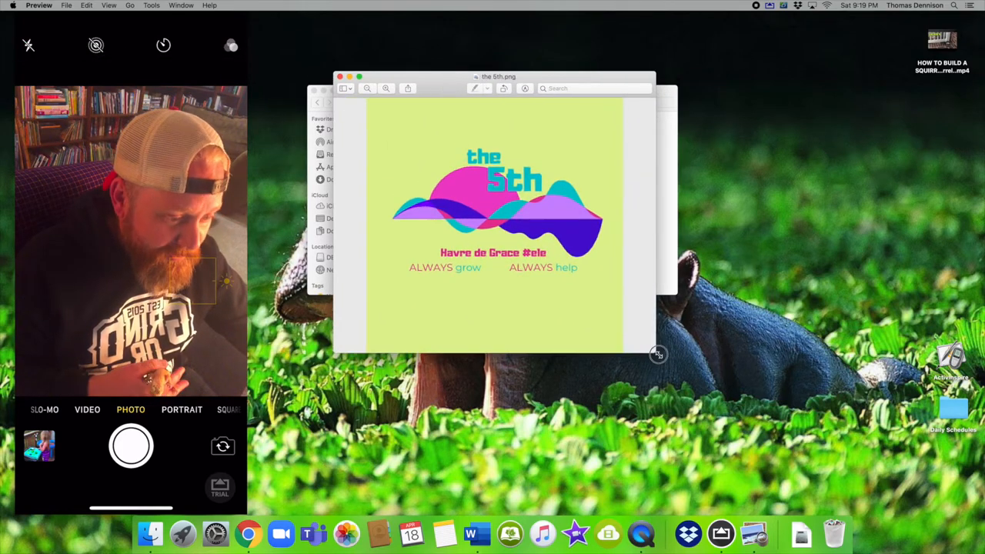
{"action": "left_click_drag", "start_coordinate": [656, 354], "coordinate": [733, 410]}
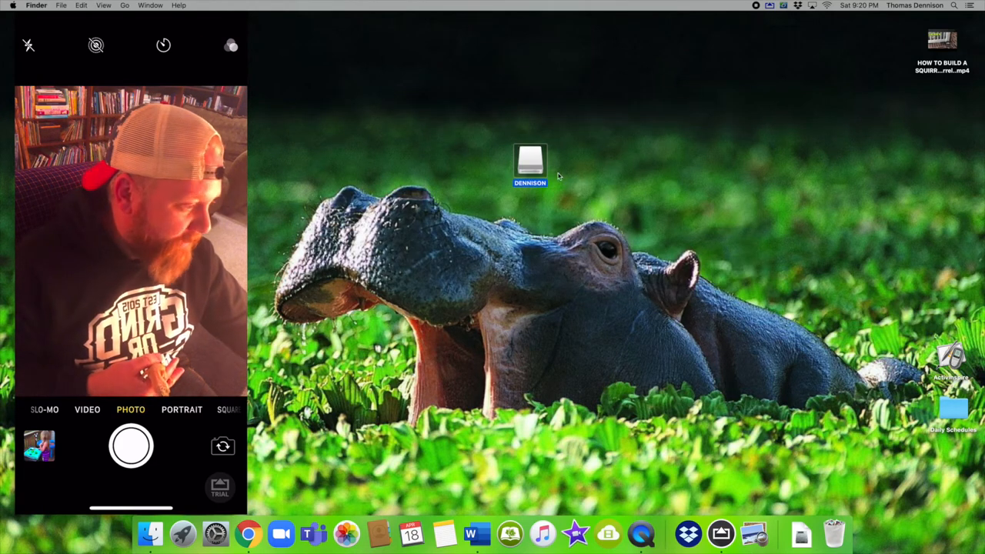
Return DENNISON to the right edge and launch the squirrel .mp4 from the desktop centre
{"action": "left_click_drag", "start_coordinate": [530, 162], "coordinate": [921, 285]}
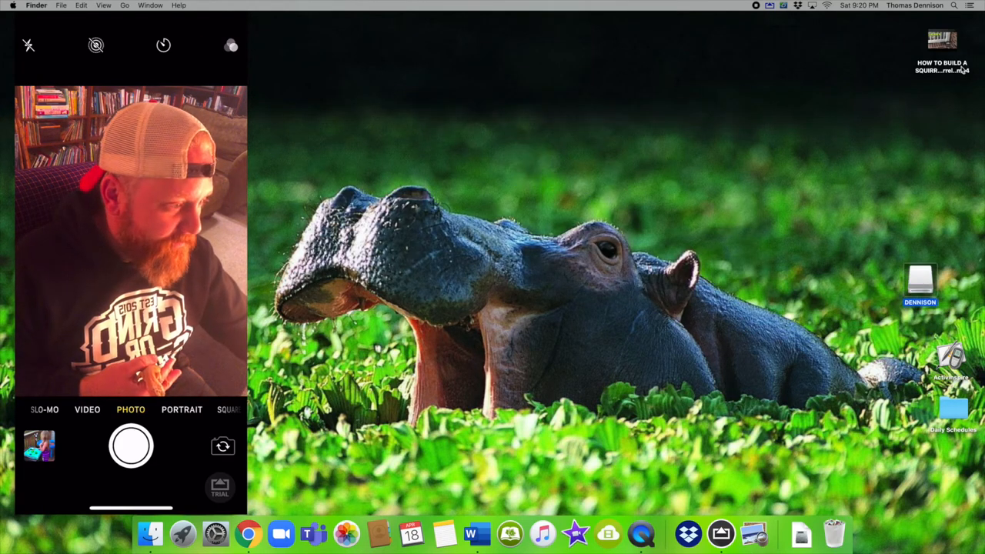
{"action": "left_click_drag", "start_coordinate": [942, 43], "coordinate": [406, 151]}
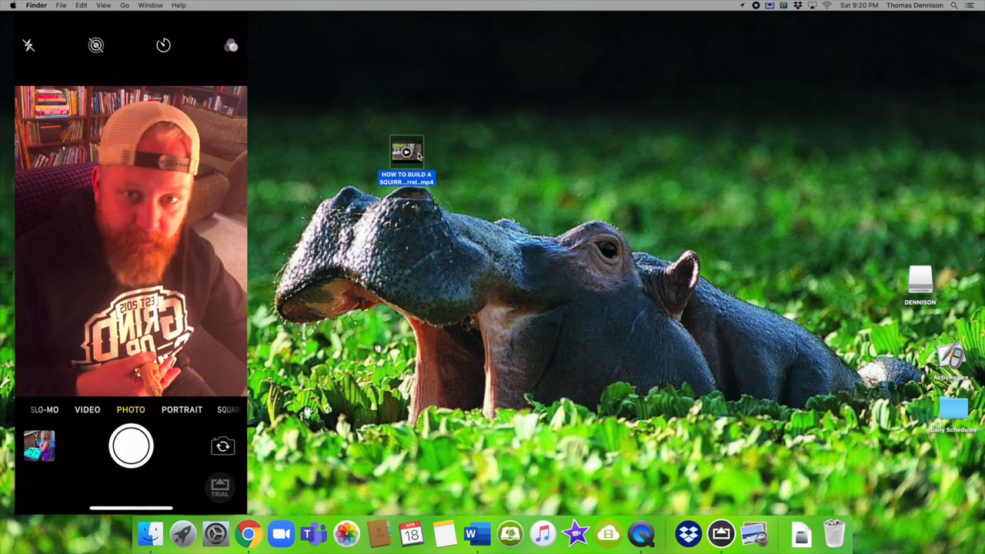
{"action": "double_click", "coordinate": [407, 151]}
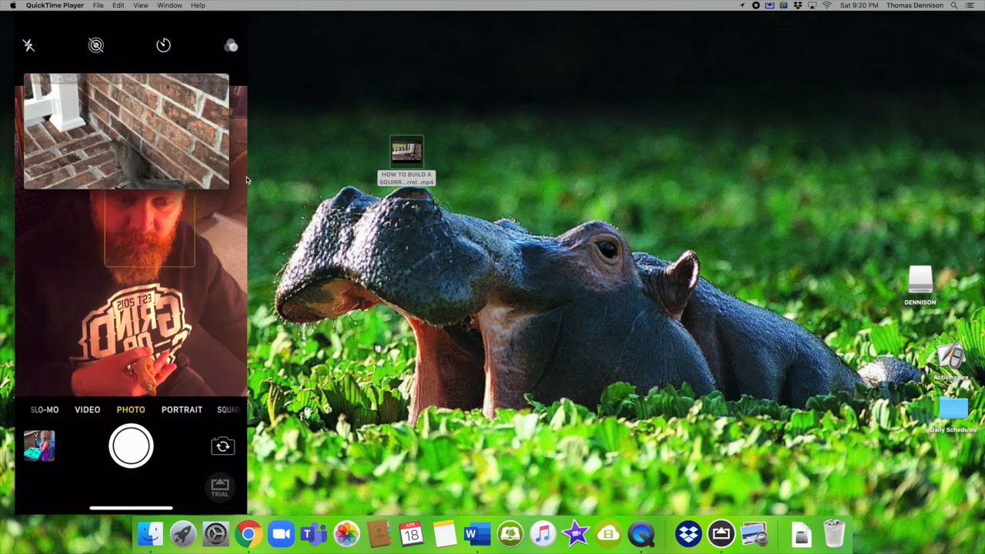
Play and skim the squirrel video to near its end, close it, and return the file to the top-right
{"action": "double_click", "coordinate": [407, 151]}
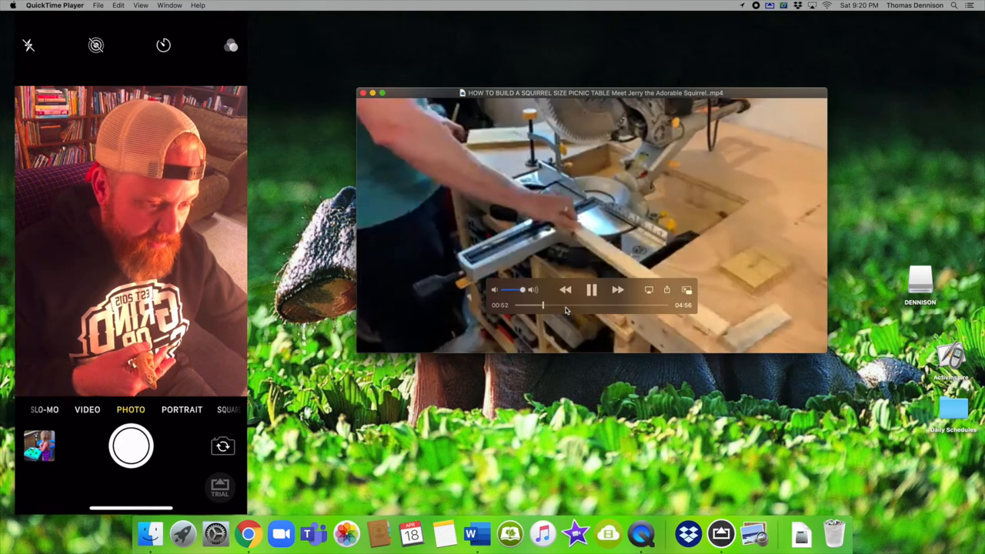
{"action": "left_click_drag", "start_coordinate": [530, 305], "coordinate": [619, 305]}
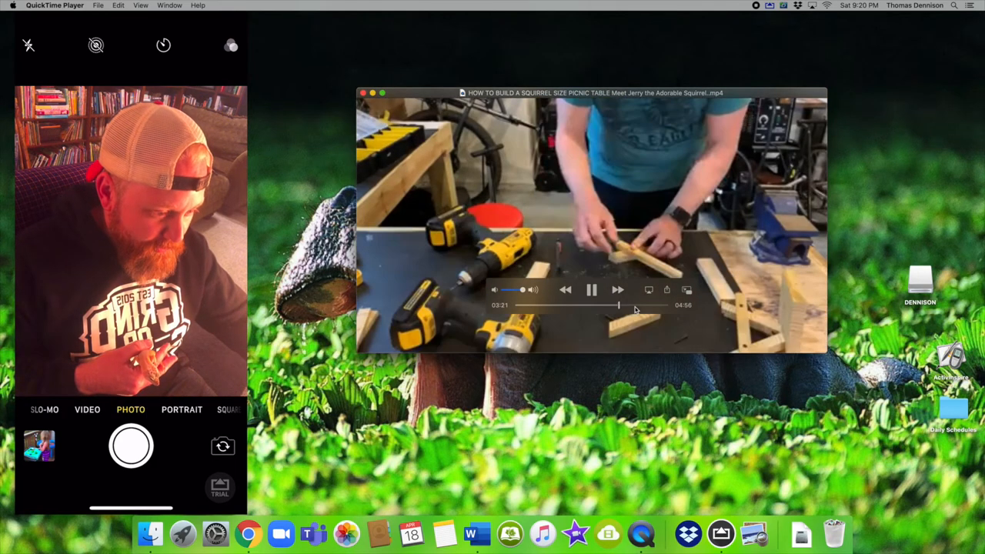
{"action": "left_click_drag", "start_coordinate": [616, 305], "coordinate": [644, 305]}
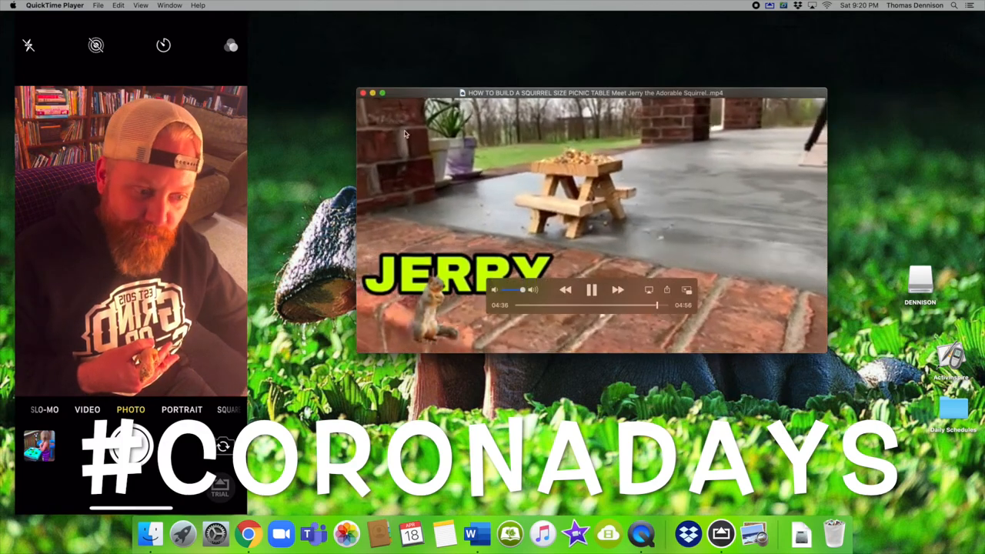
{"action": "left_click", "coordinate": [364, 92]}
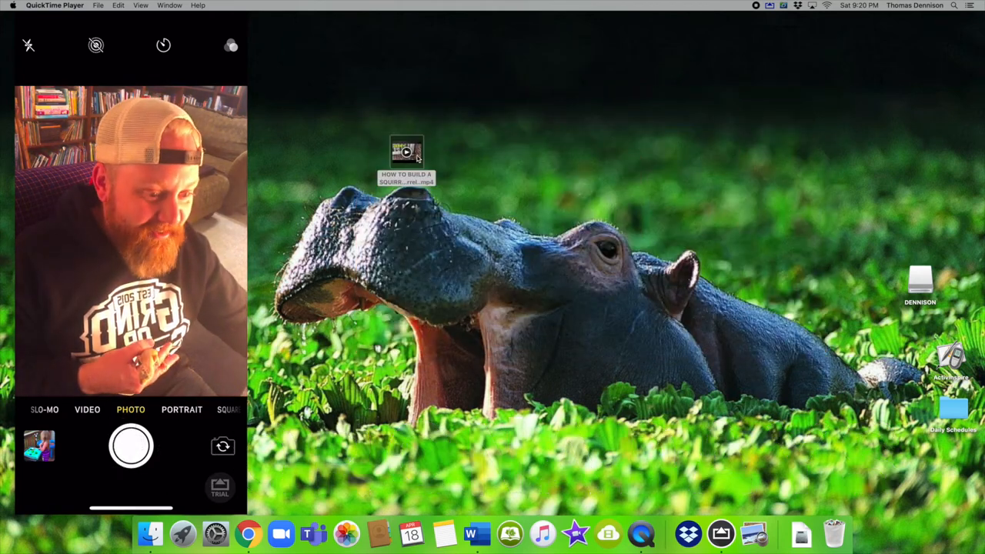
{"action": "left_click_drag", "start_coordinate": [406, 154], "coordinate": [900, 65]}
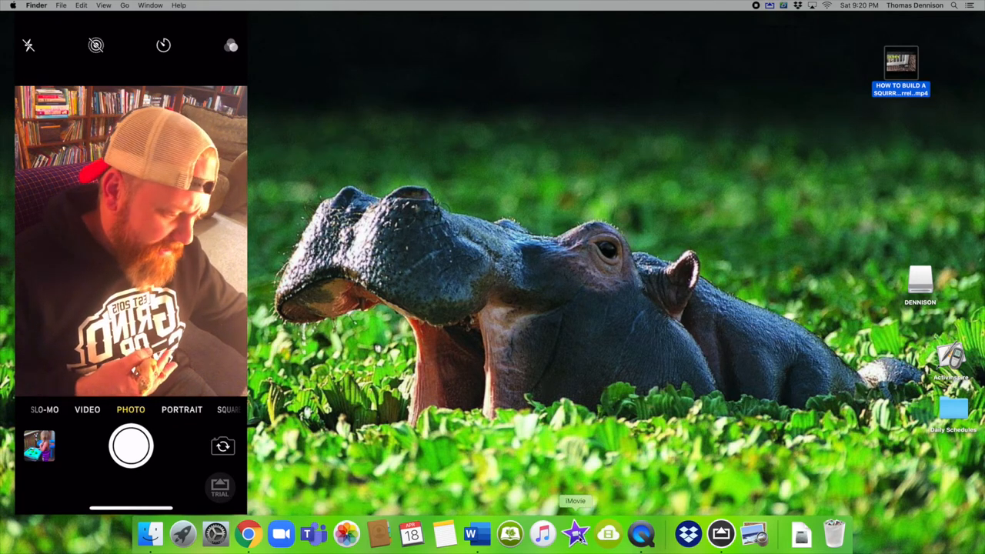
{"action": "mouse_move", "coordinate": [443, 533]}
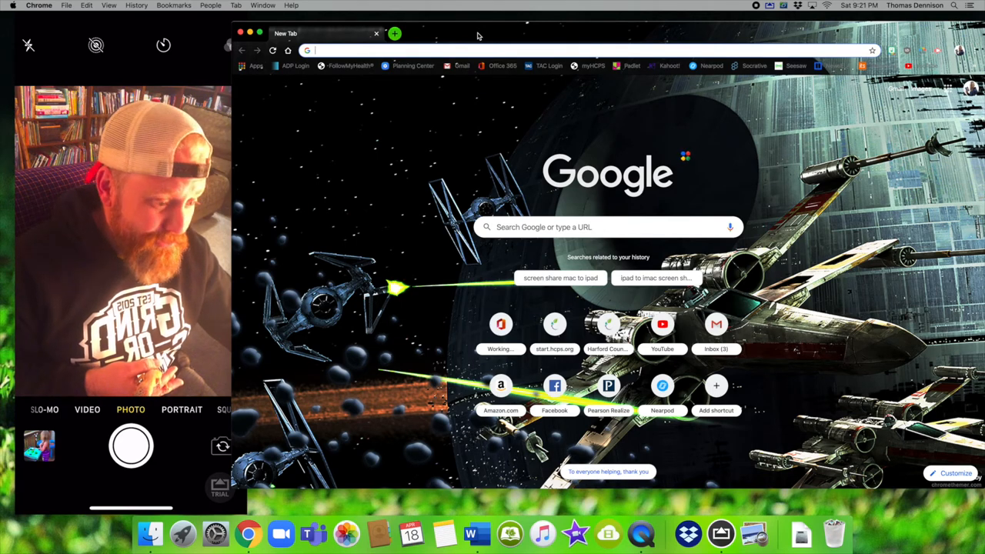
{"action": "mouse_move", "coordinate": [591, 130]}
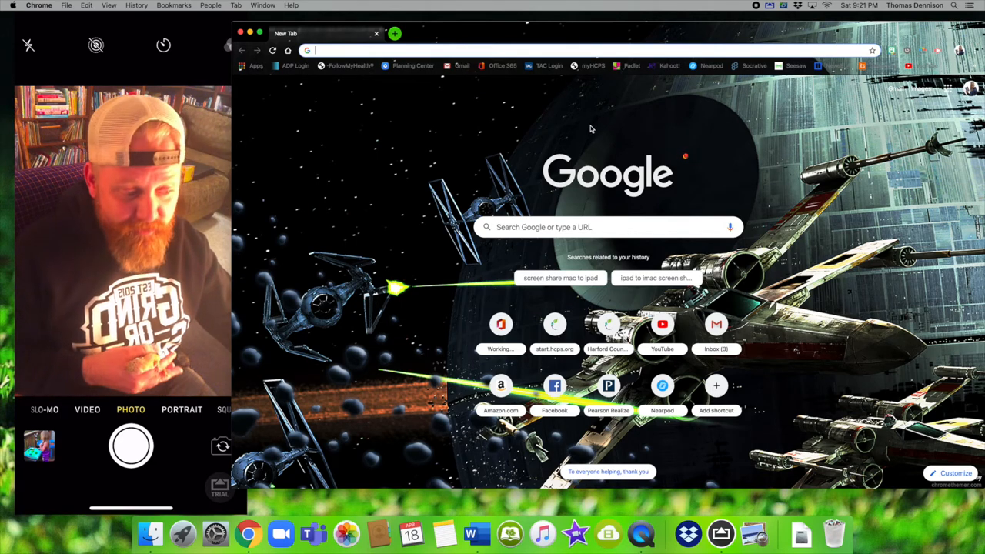
{"action": "mouse_move", "coordinate": [626, 141]}
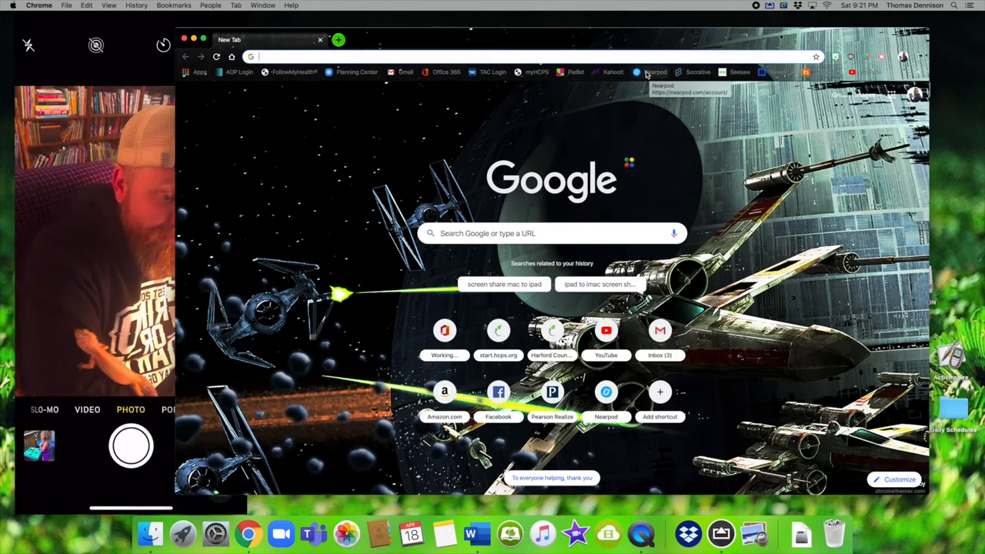
{"action": "mouse_move", "coordinate": [428, 84]}
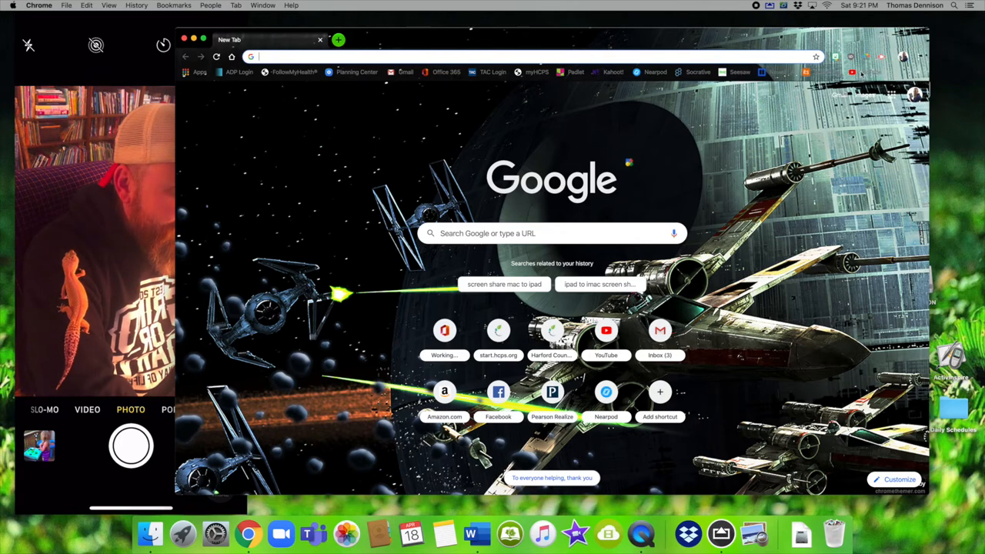
Open YouTube from the New Tab page shortcut tile
{"action": "left_click", "coordinate": [607, 330]}
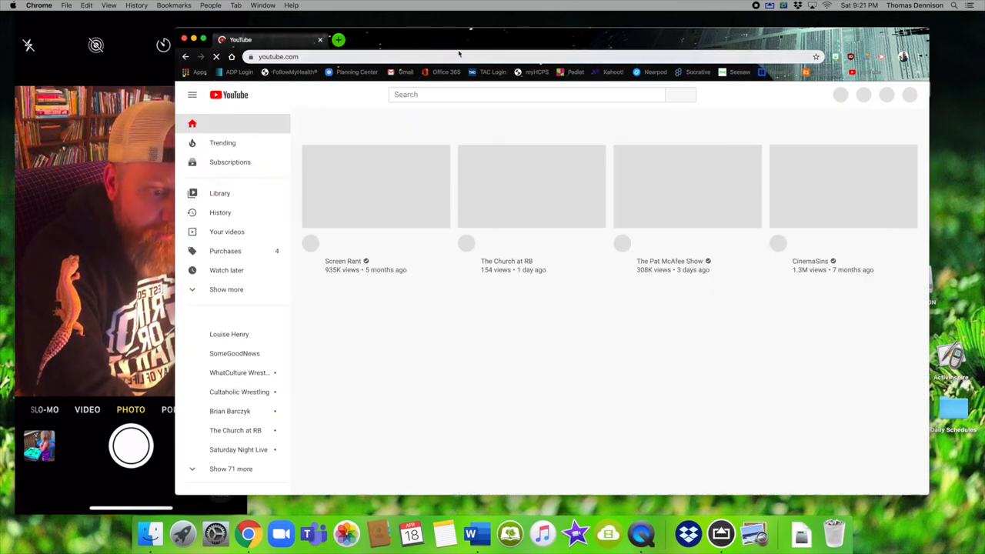